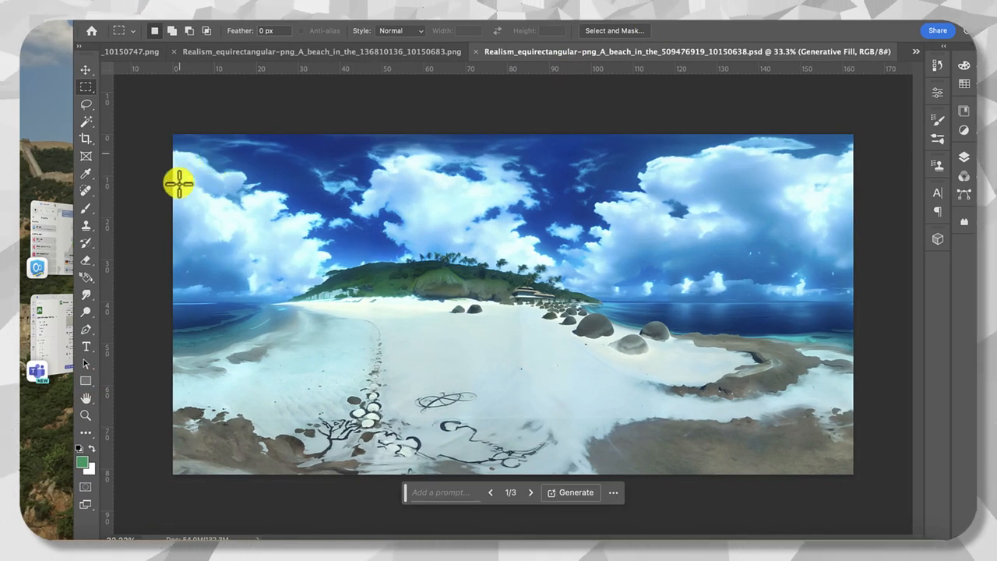
pyautogui.moveTo(633, 218)
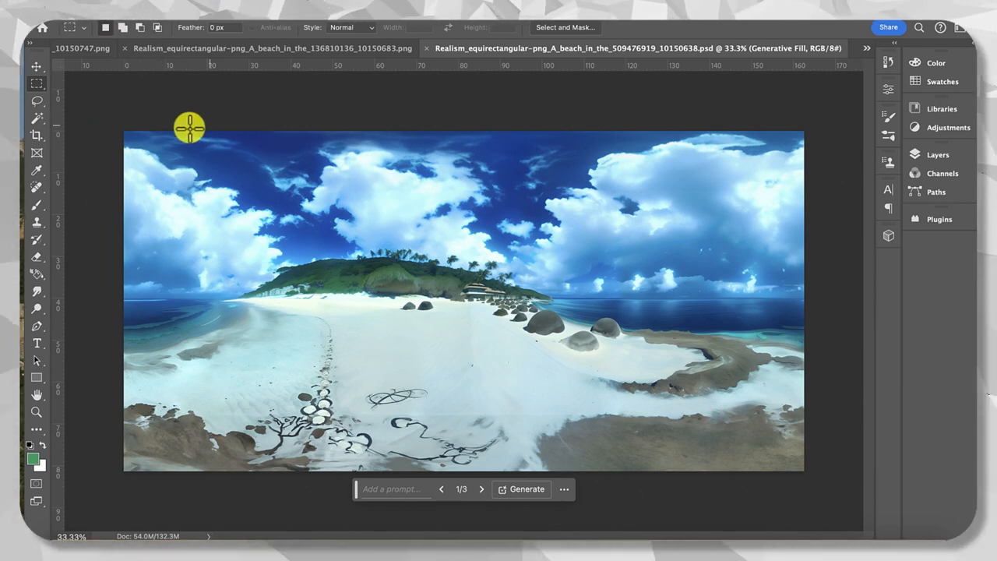
# Go to the File menu to reach the export commands for the beach panorama.
pyautogui.click(34, 14)
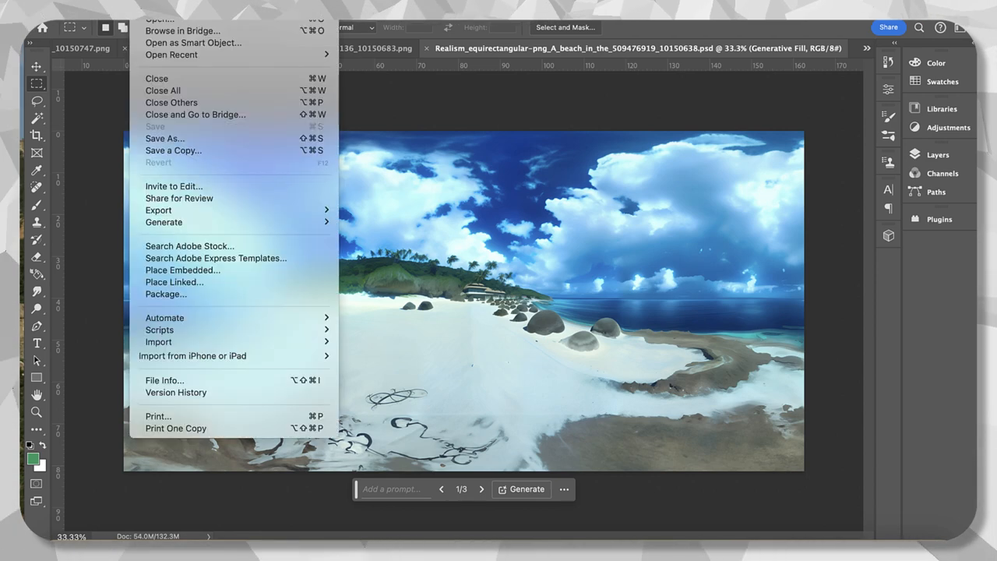
pyautogui.moveTo(159, 210)
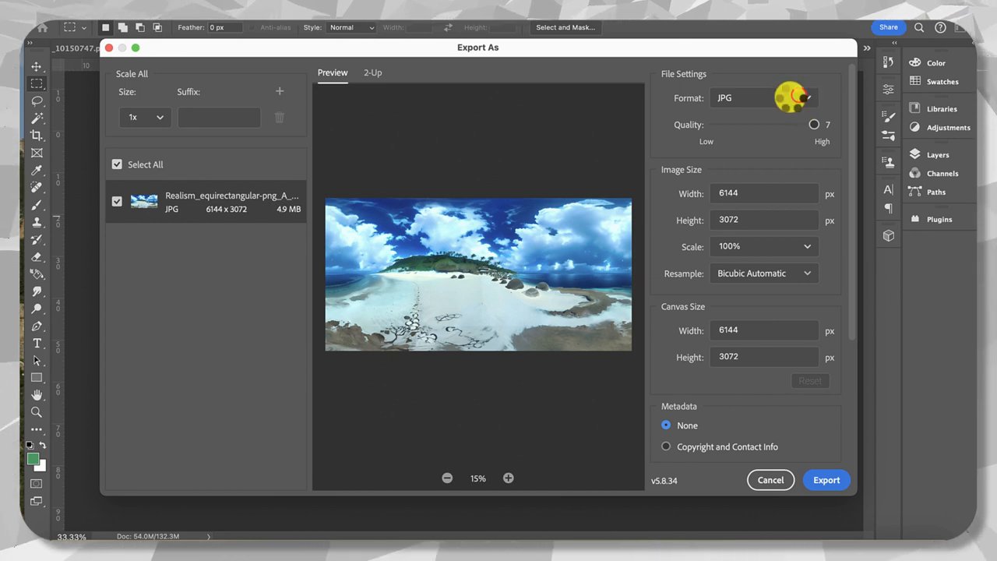
# Switch the export format to PNG (about 13.8 MB) and reopen the format list.
pyautogui.click(764, 97)
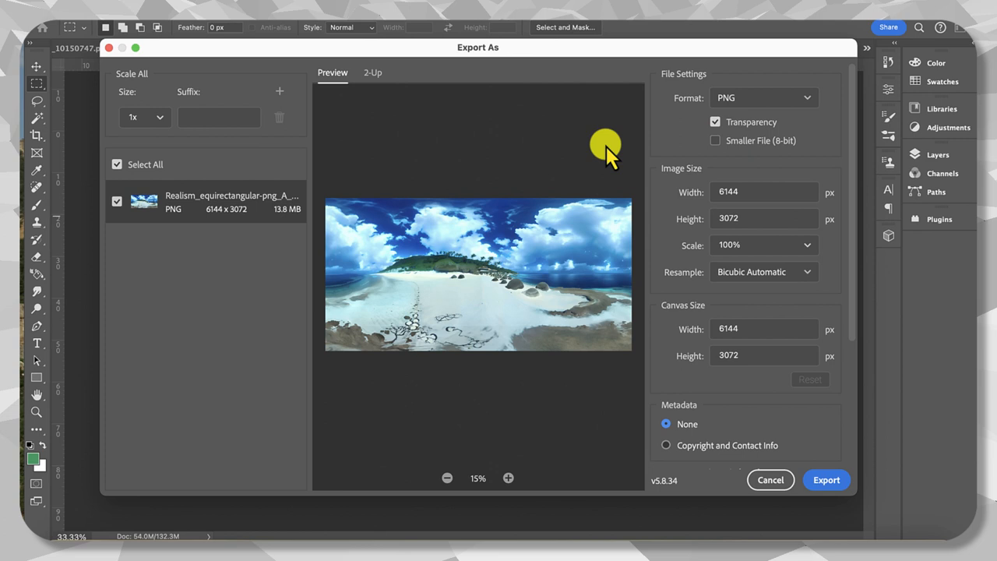
pyautogui.moveTo(630, 168)
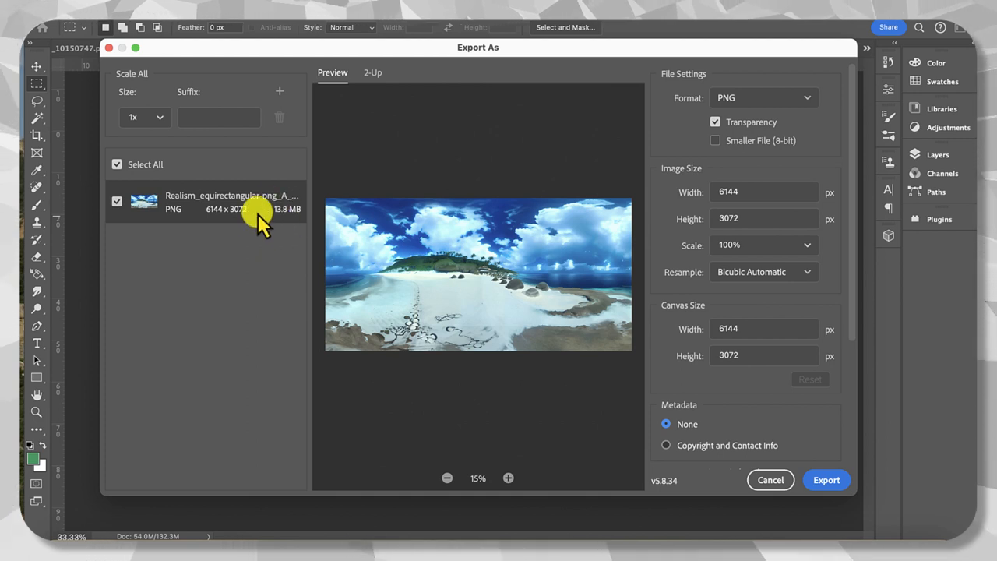
pyautogui.click(763, 96)
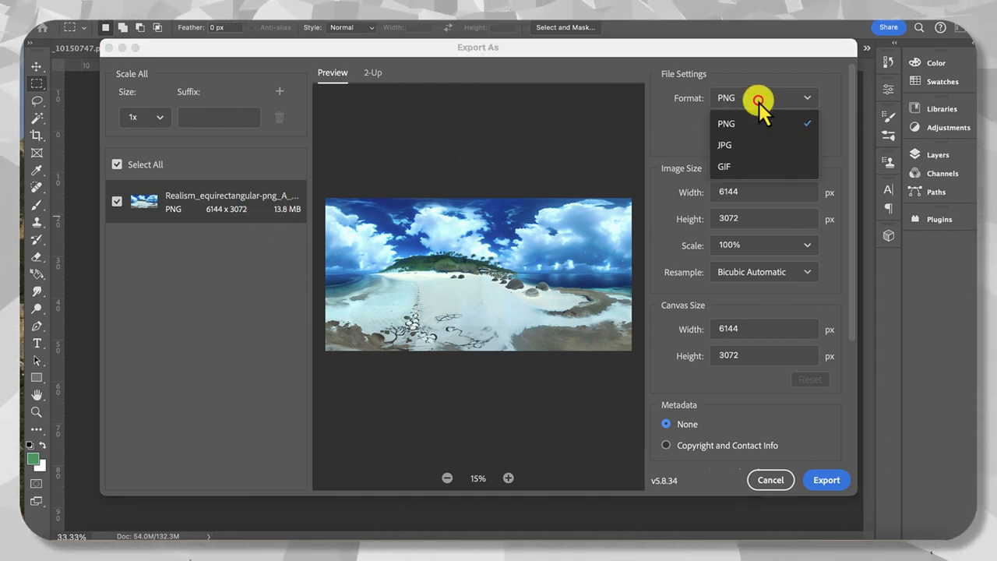
# Choose JPG as the export format so low quality can shrink the file.
pyautogui.click(723, 144)
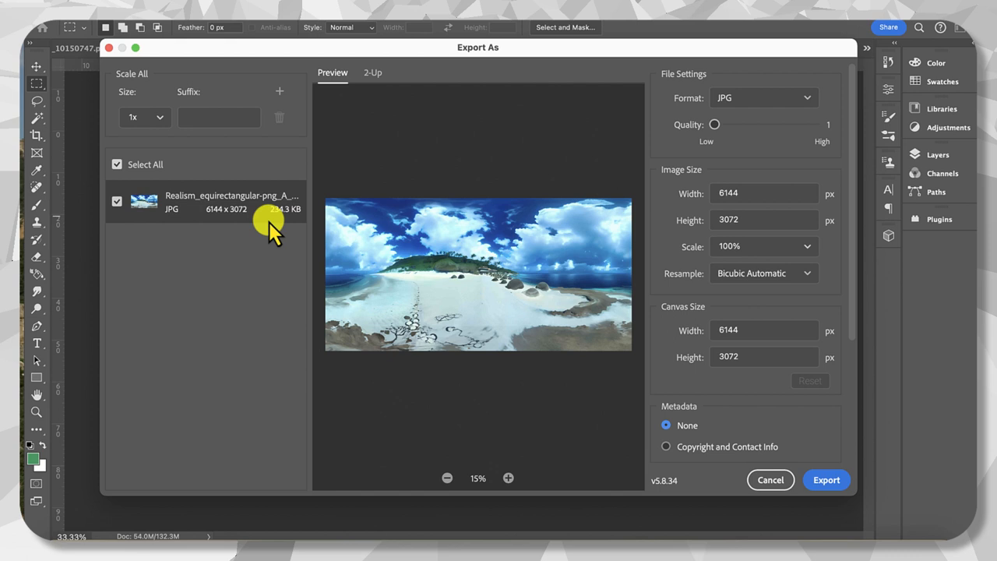
pyautogui.moveTo(284, 226)
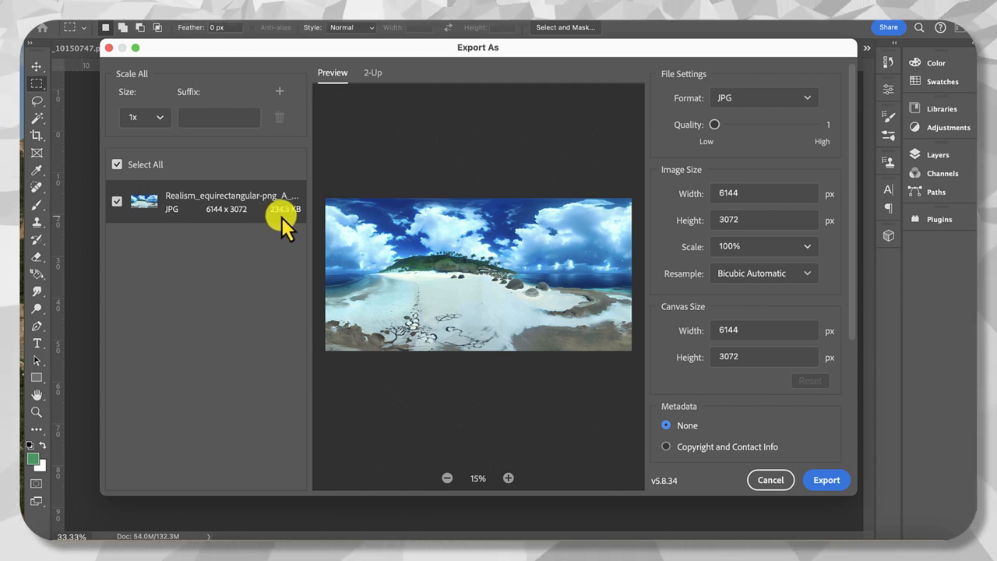
pyautogui.moveTo(284, 246)
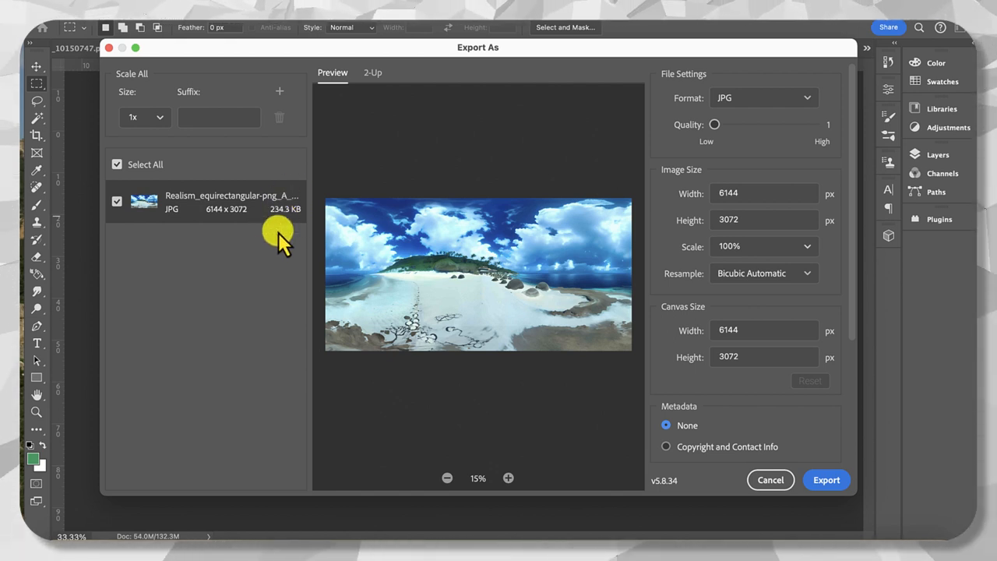
pyautogui.moveTo(452, 322)
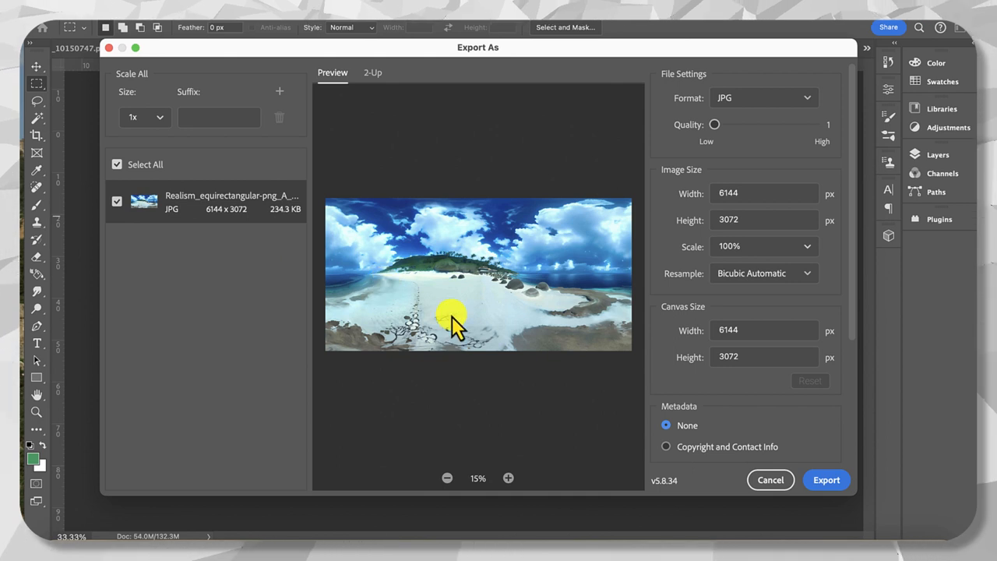
pyautogui.moveTo(464, 278)
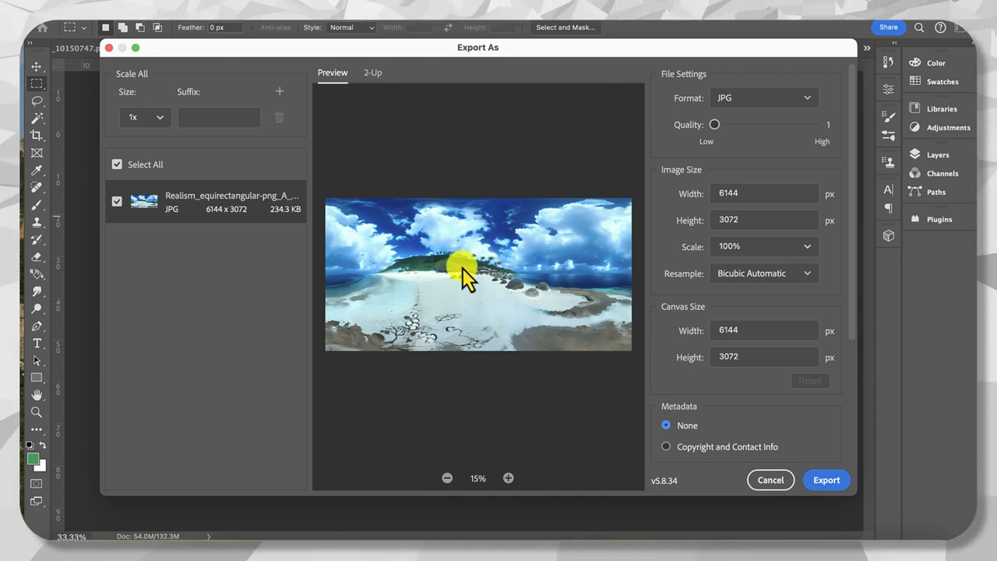
pyautogui.moveTo(574, 315)
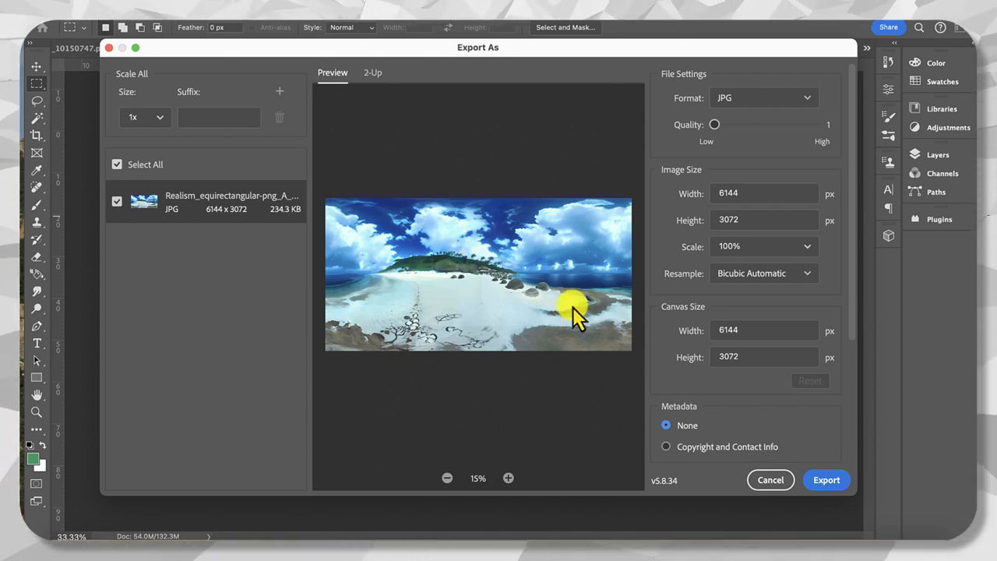
pyautogui.moveTo(452, 293)
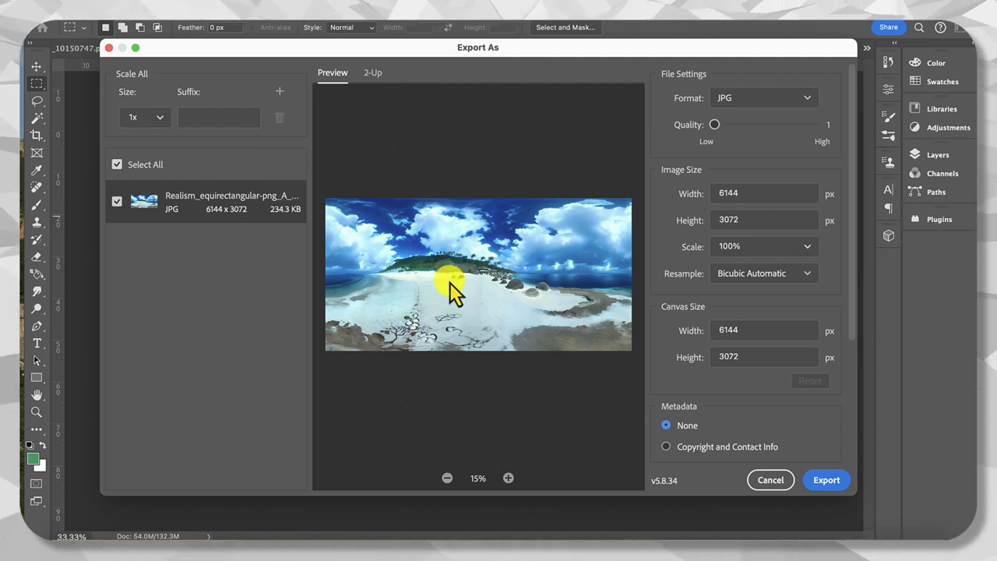
pyautogui.moveTo(451, 256)
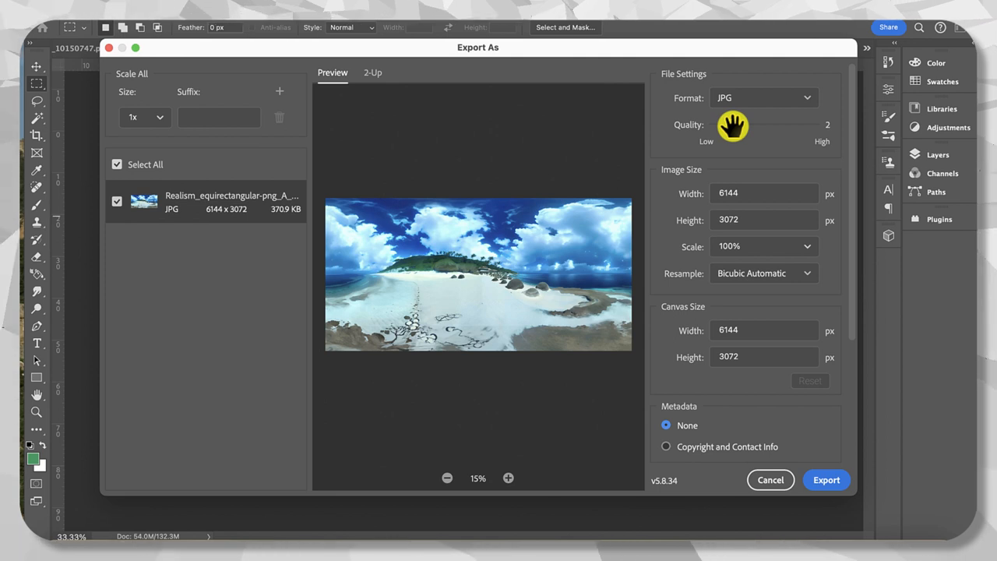
# Try JPG quality 3 and 2, then return to quality 1 for about 234 KB.
pyautogui.moveTo(732, 125); pyautogui.dragTo(748, 124)
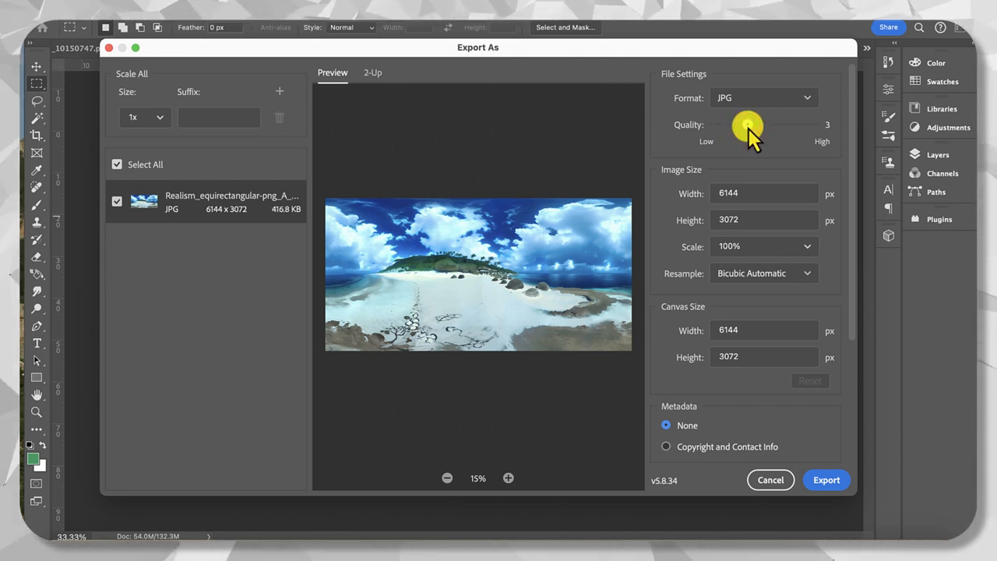
pyautogui.moveTo(748, 127); pyautogui.dragTo(731, 128)
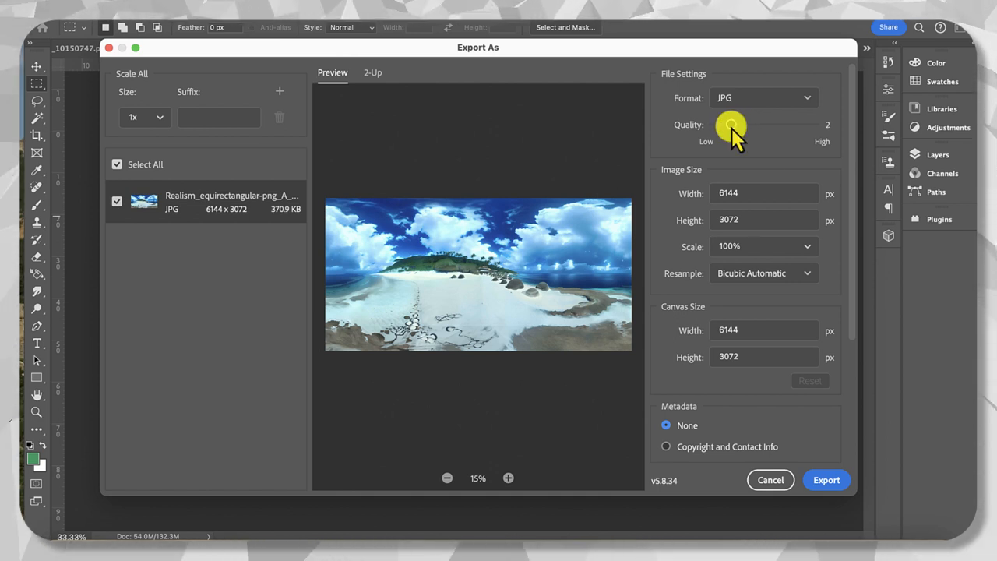
pyautogui.moveTo(731, 126); pyautogui.dragTo(702, 127)
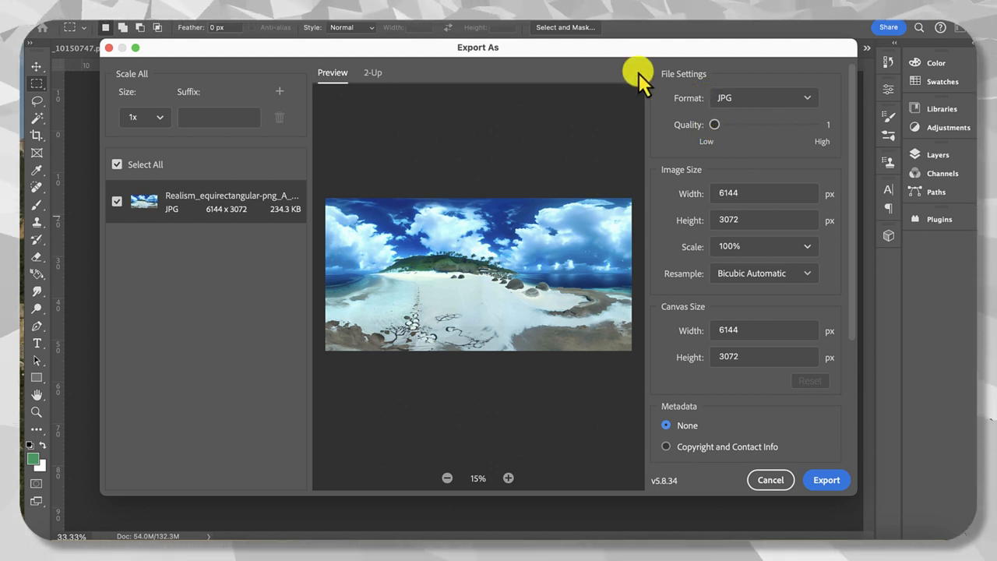
pyautogui.moveTo(460, 309)
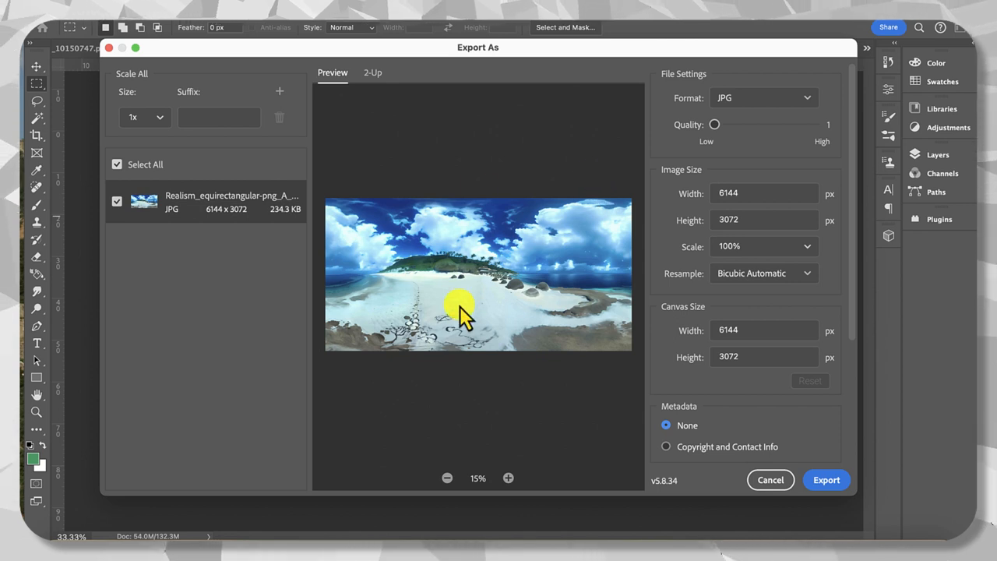
pyautogui.moveTo(455, 293)
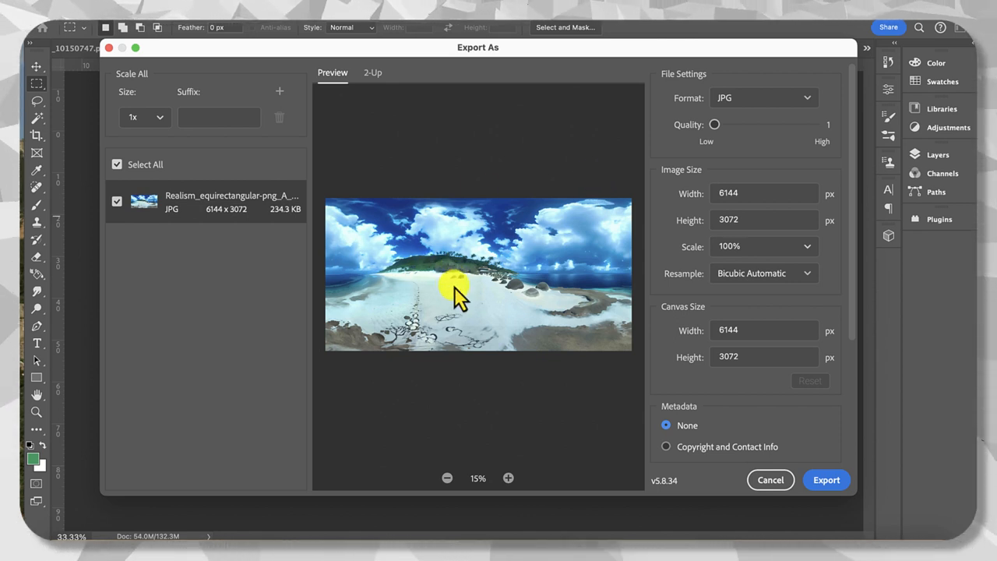
pyautogui.moveTo(362, 219)
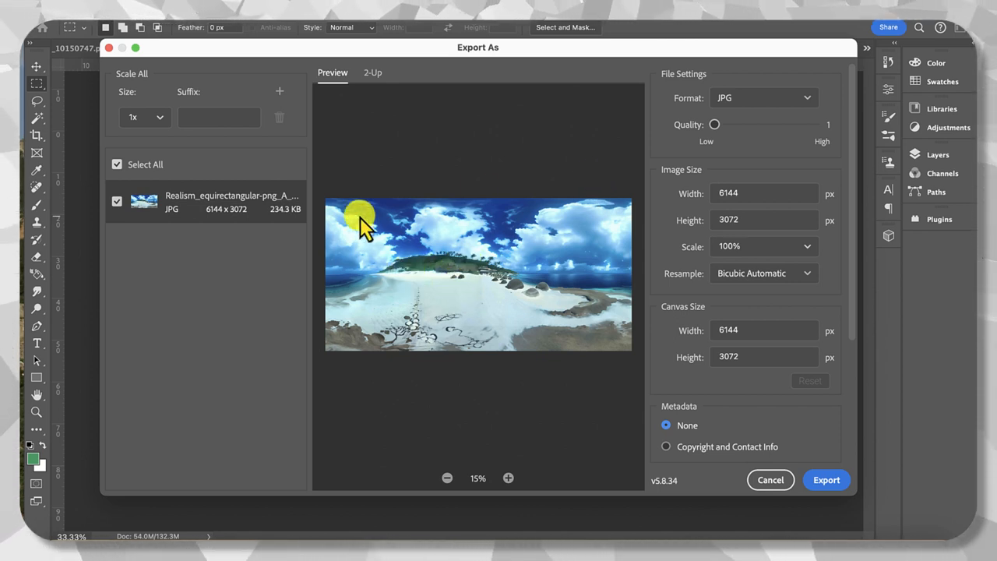
pyautogui.moveTo(586, 340)
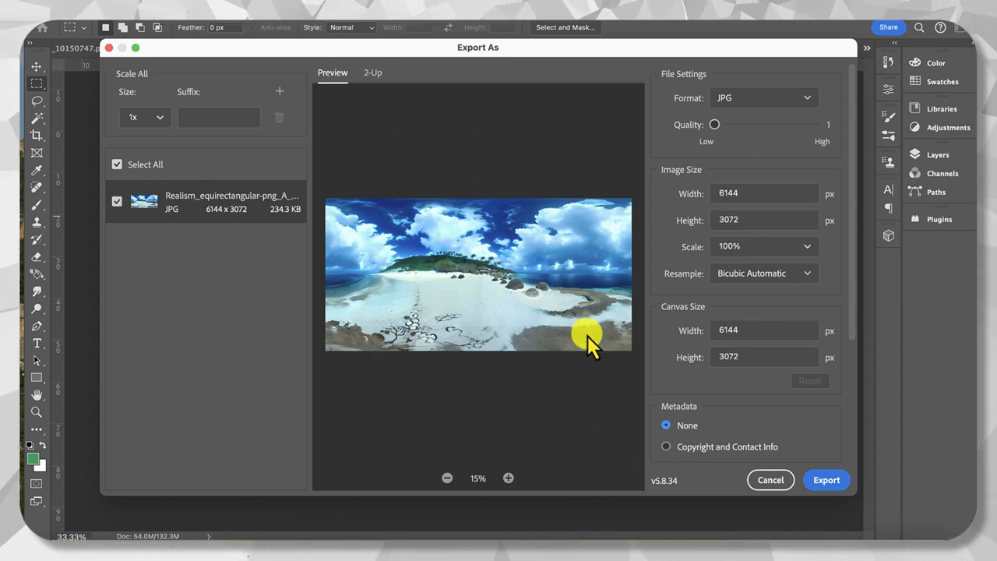